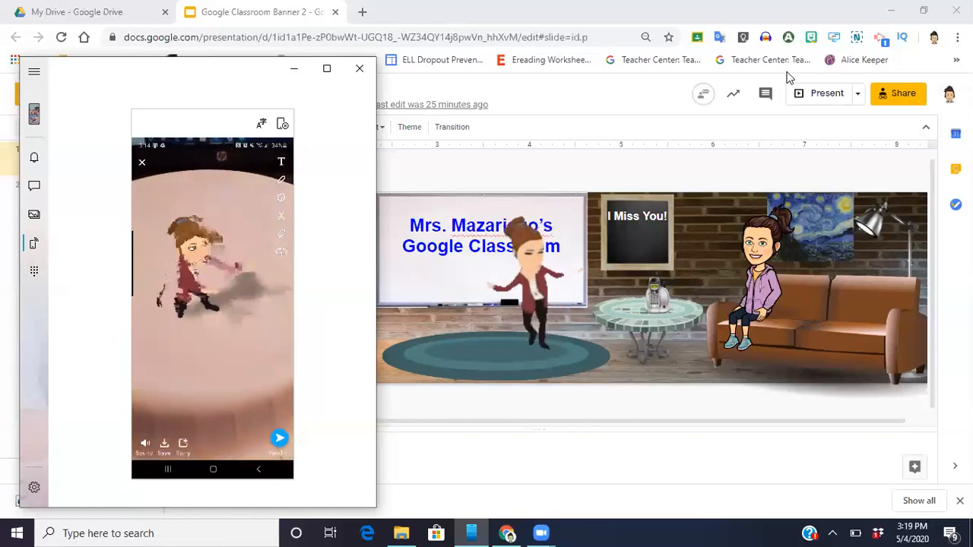
Save the dancing Snapchat bitmoji clip to the phone
click(164, 443)
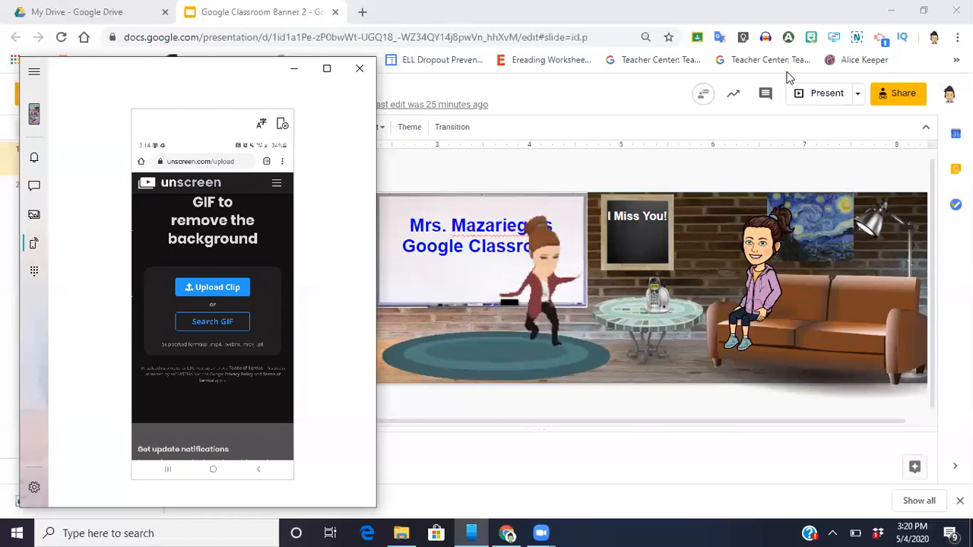
Upload a clip to Unscreen from the phone's Files to remove its background
click(212, 287)
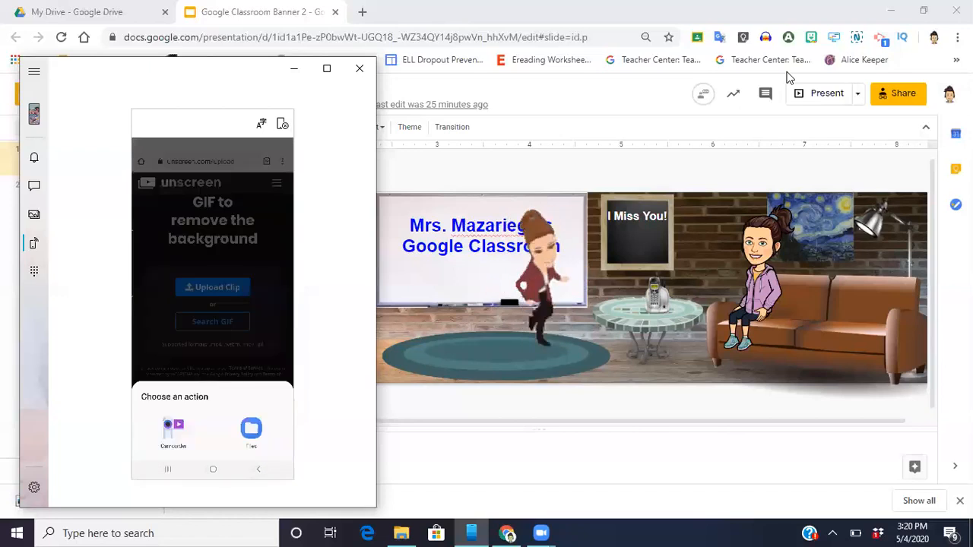
click(251, 430)
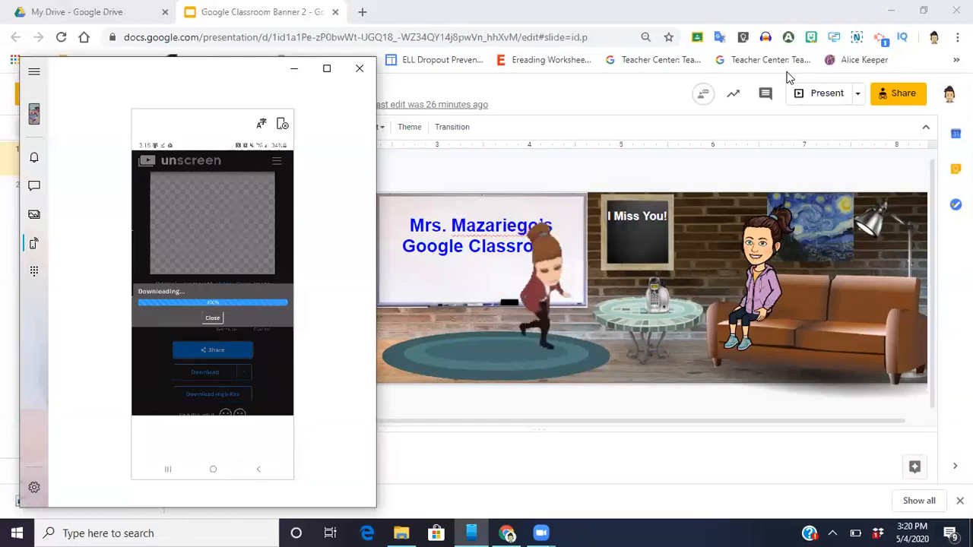
Dismiss the download notice and open the background-removed bitmoji GIF
click(206, 372)
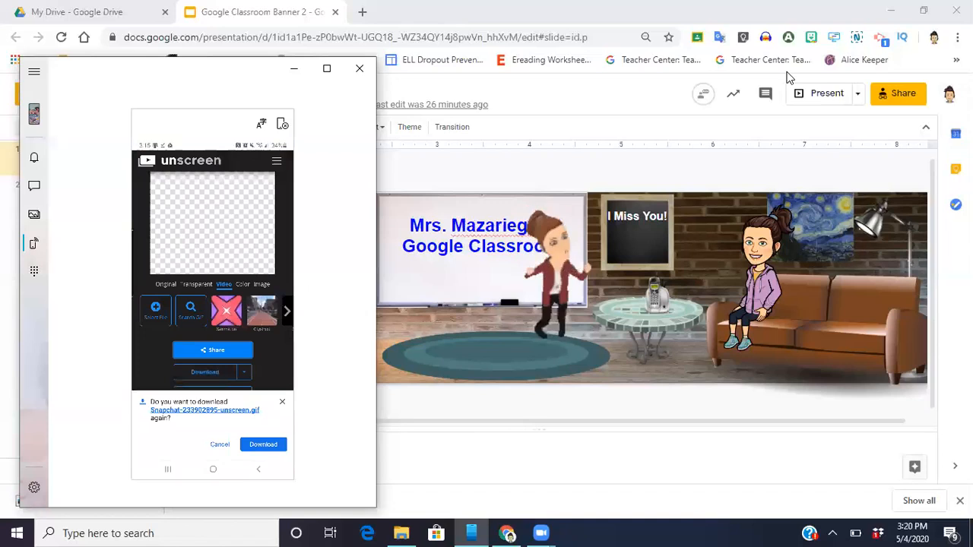
click(263, 444)
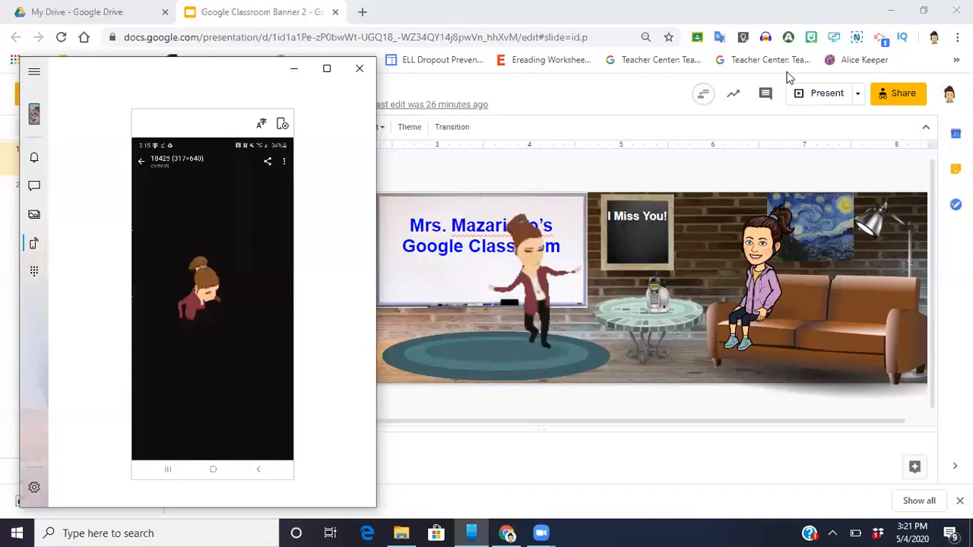
Share the transparent bitmoji GIF to Google Drive, saving it in My Drive
click(266, 160)
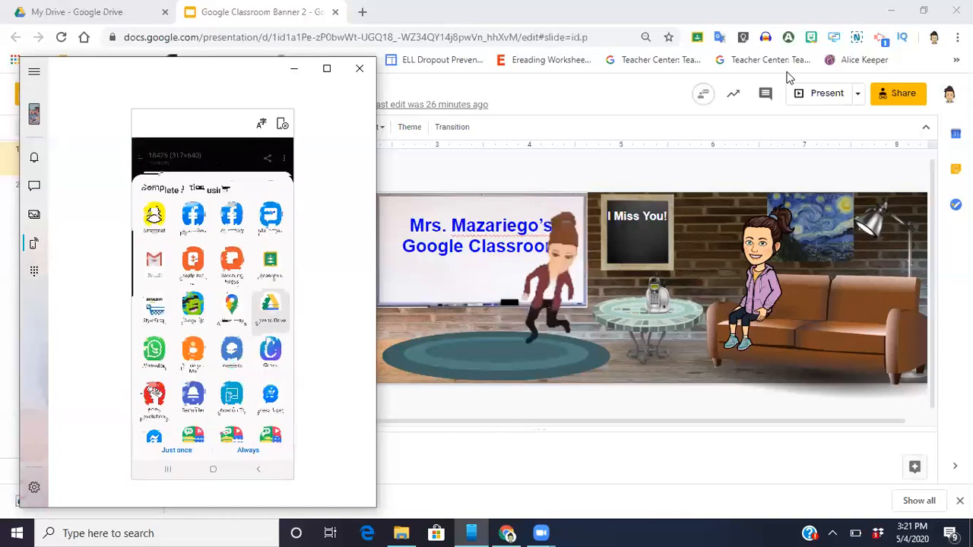
click(271, 308)
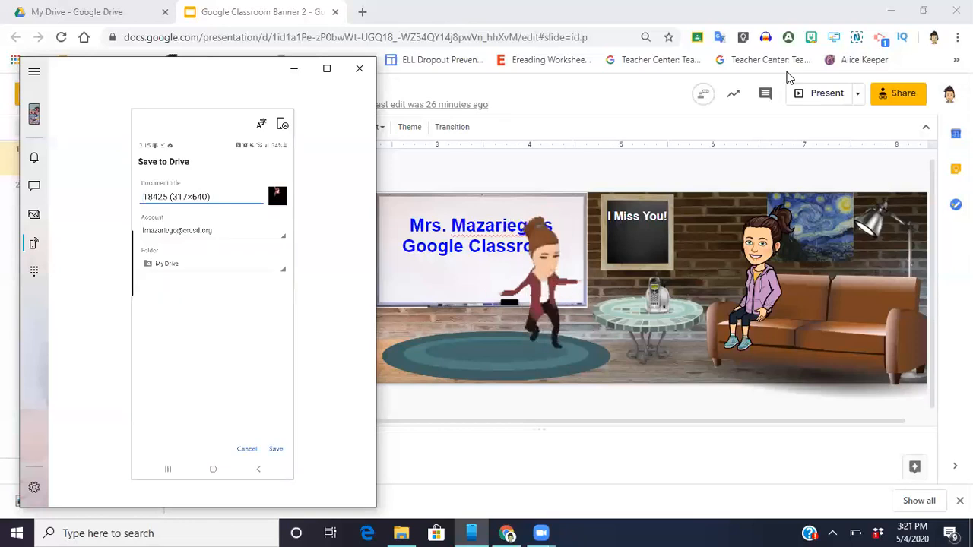
click(276, 448)
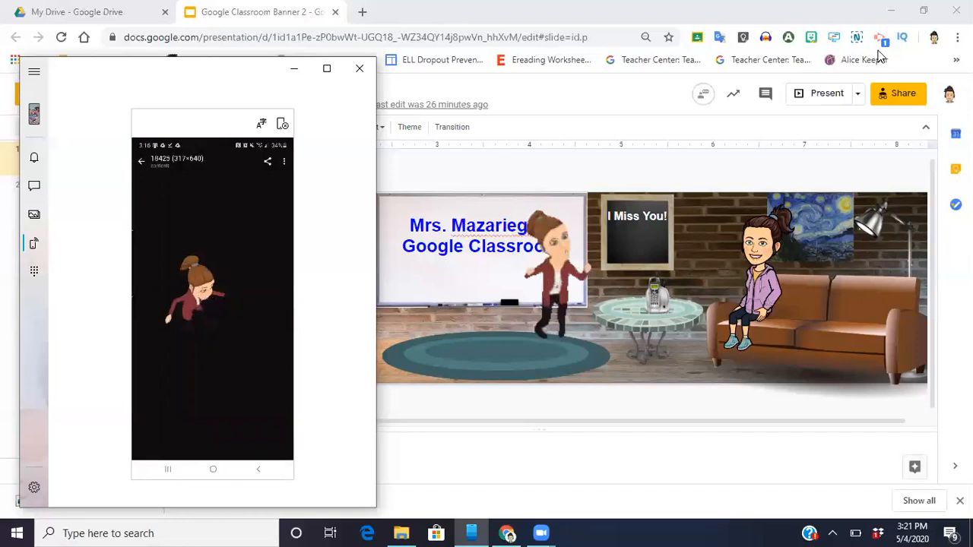
mouse_move(359, 69)
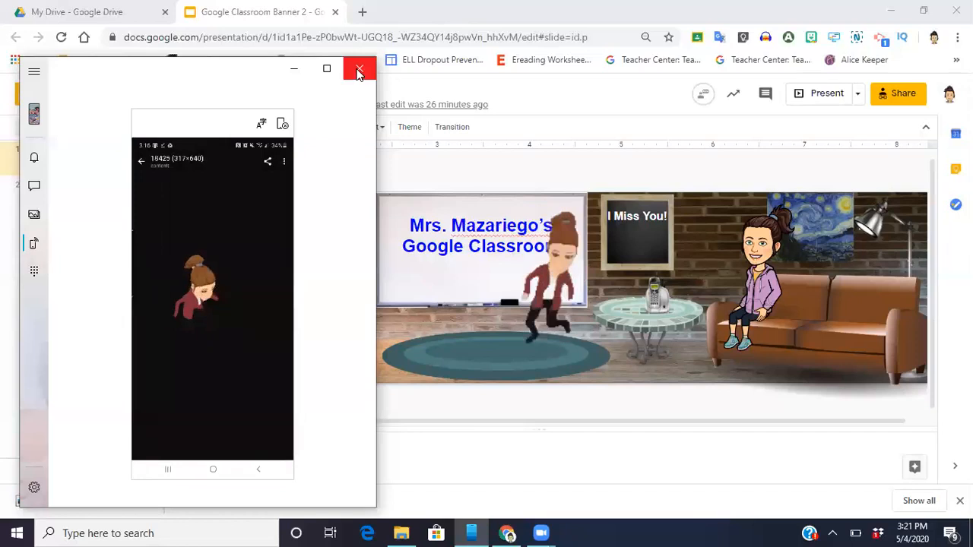
Close the Your Phone window and reload My Drive to show the uploaded GIF
click(359, 69)
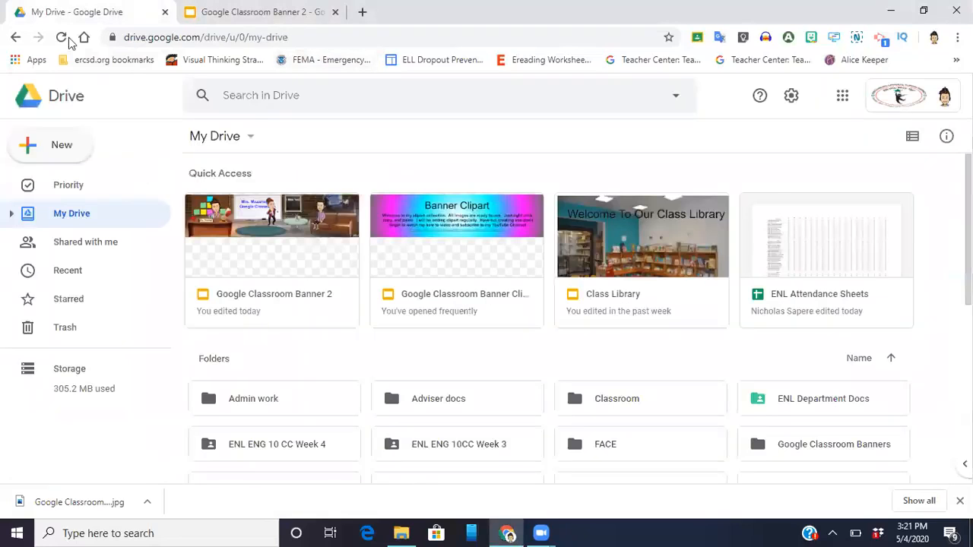
click(61, 37)
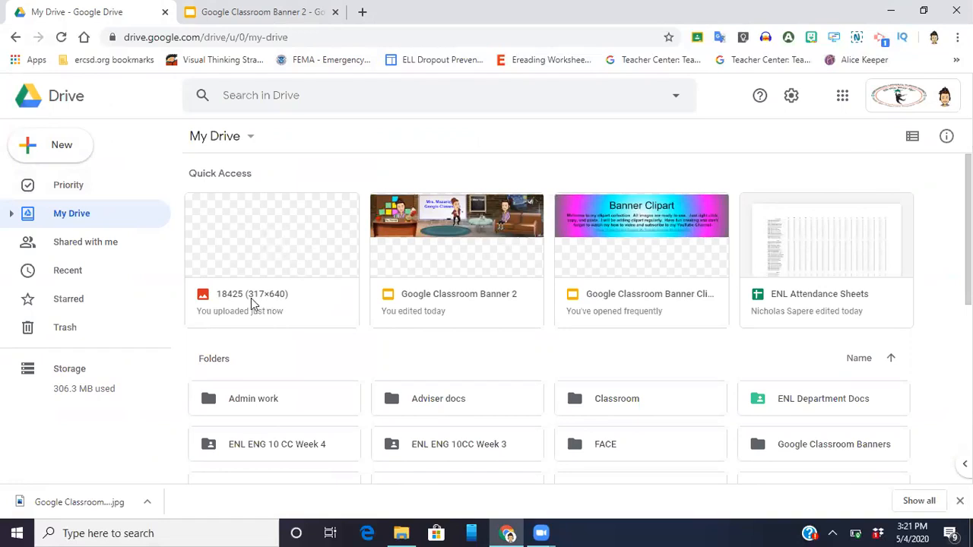
mouse_move(456, 321)
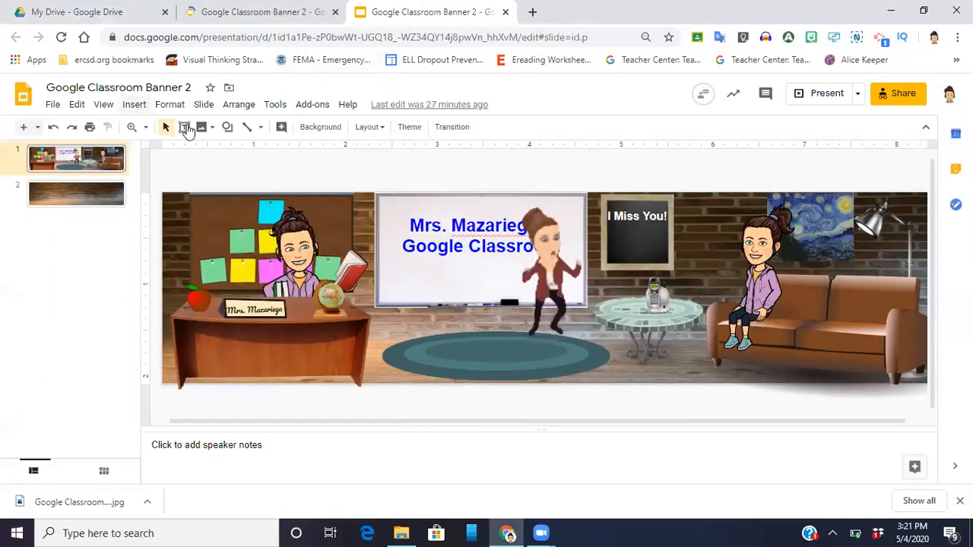
Insert the 18425 bitmoji GIF from Drive and drag it onto the rug
click(134, 105)
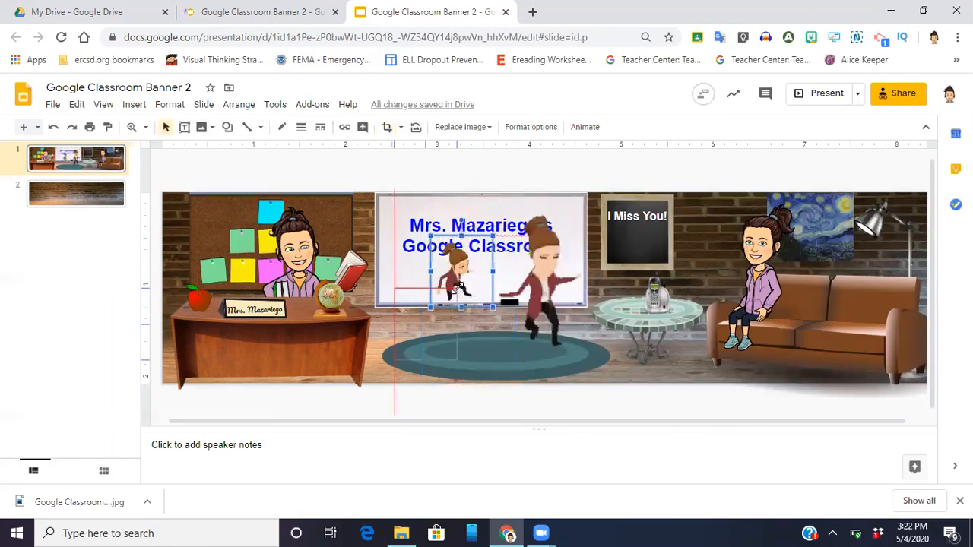
drag(464, 281, 426, 324)
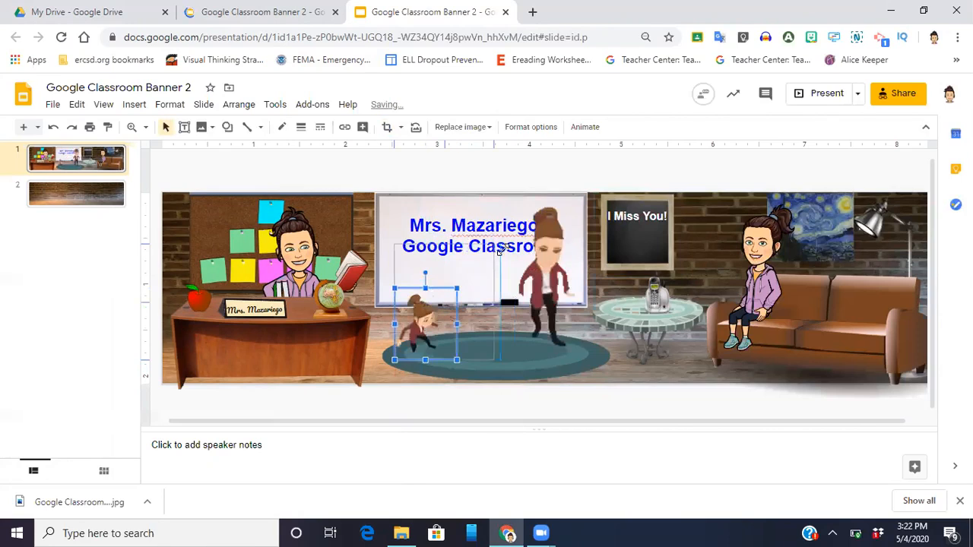